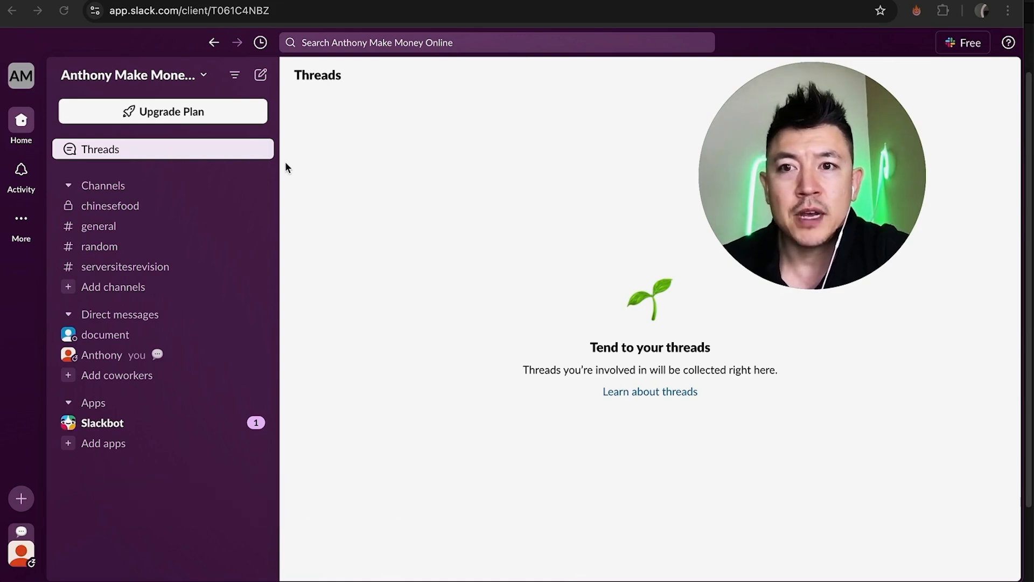
{"action": "mouse_move", "coordinate": [46, 84]}
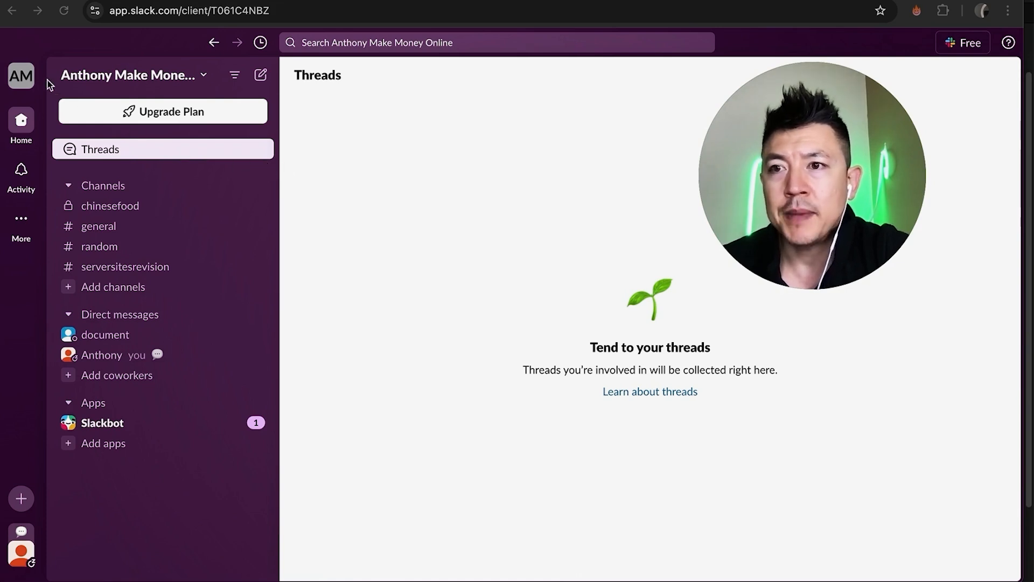
{"action": "mouse_move", "coordinate": [207, 110]}
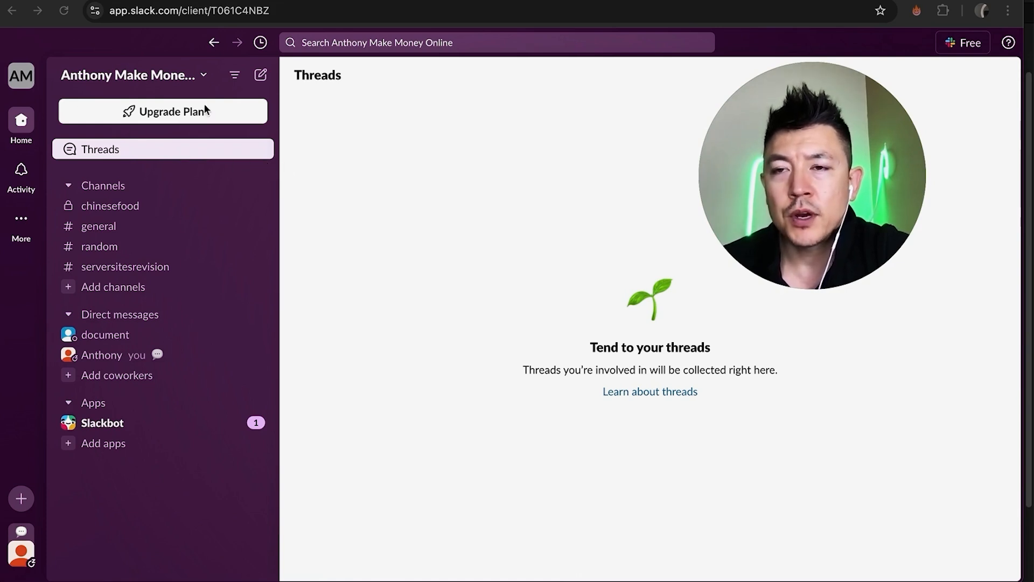
{"action": "mouse_move", "coordinate": [209, 69]}
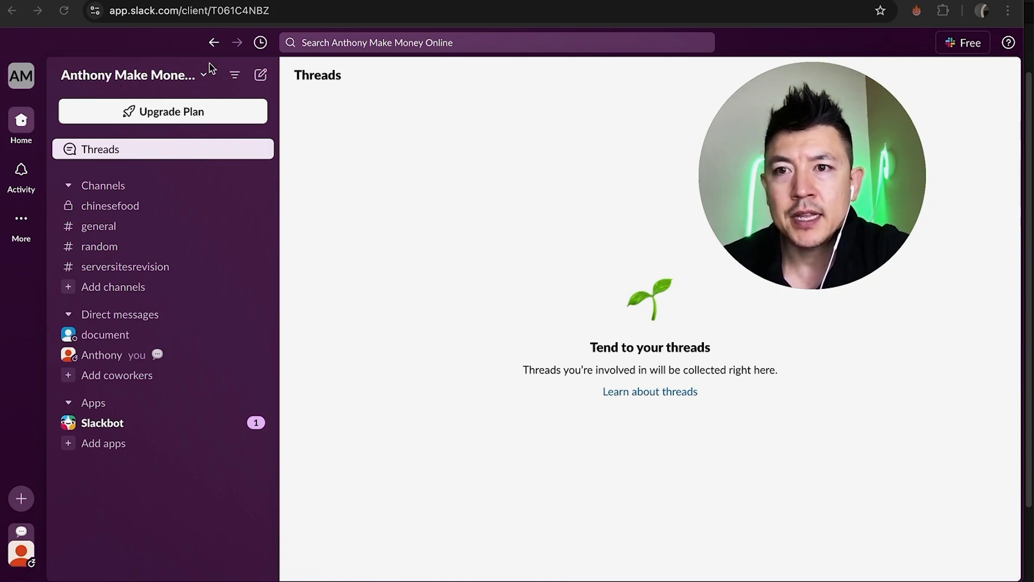
Show the workspace menu with its Tools & settings submenu.
{"action": "left_click", "coordinate": [131, 74]}
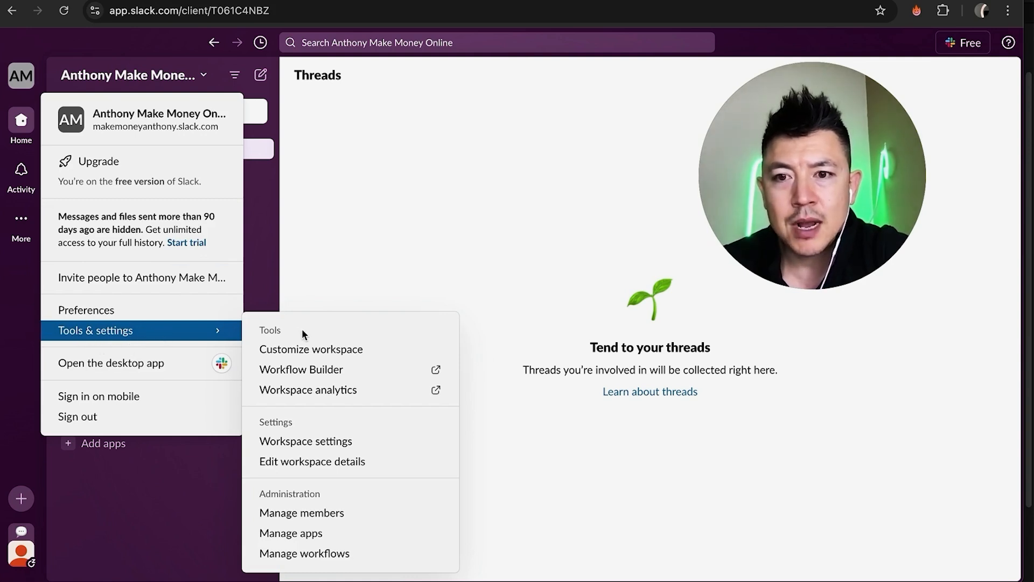
{"action": "mouse_move", "coordinate": [305, 441]}
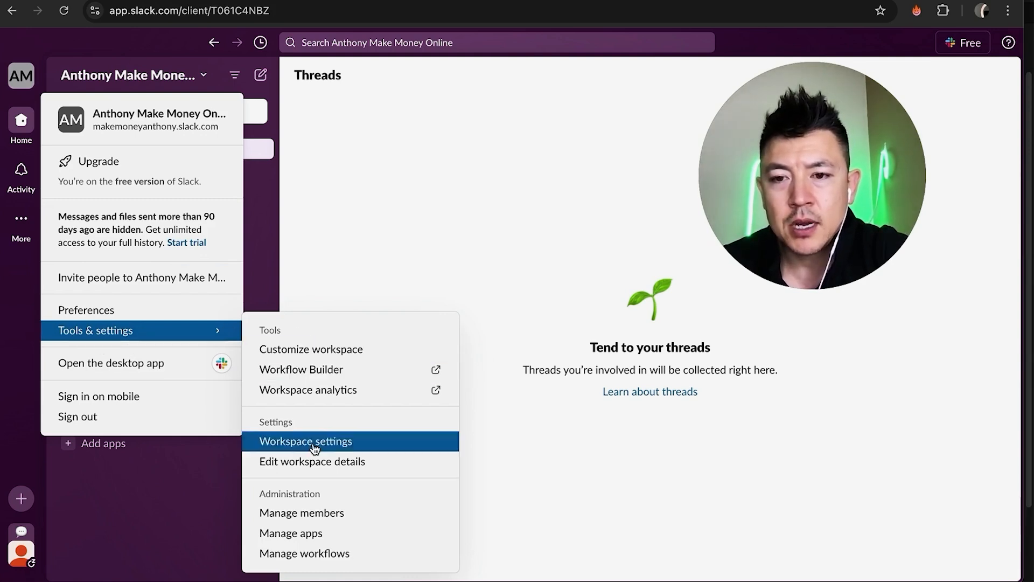
Reach Manage members and show the invited member's edit, resend and revoke actions.
{"action": "left_click", "coordinate": [302, 512]}
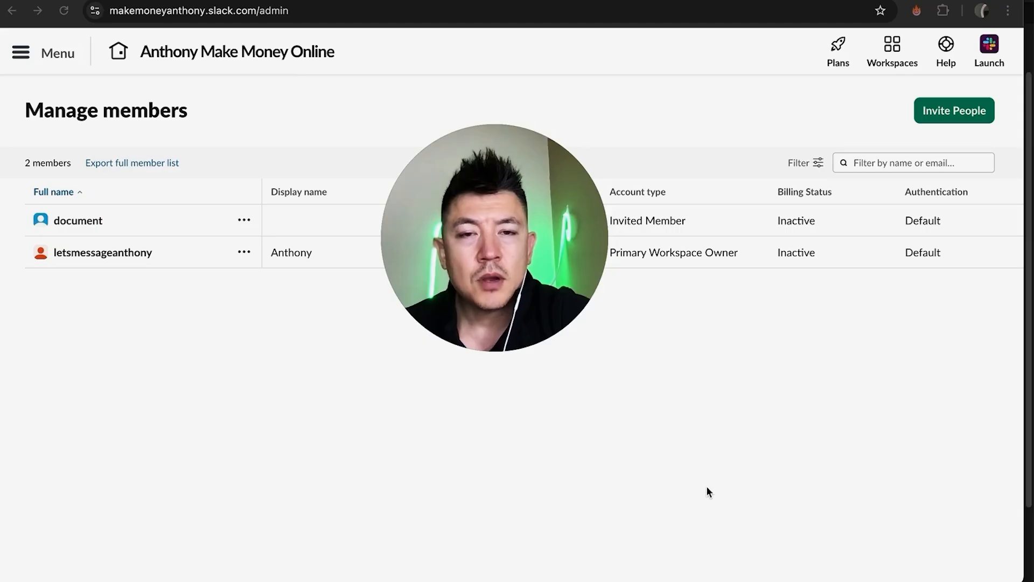
{"action": "mouse_move", "coordinate": [275, 134]}
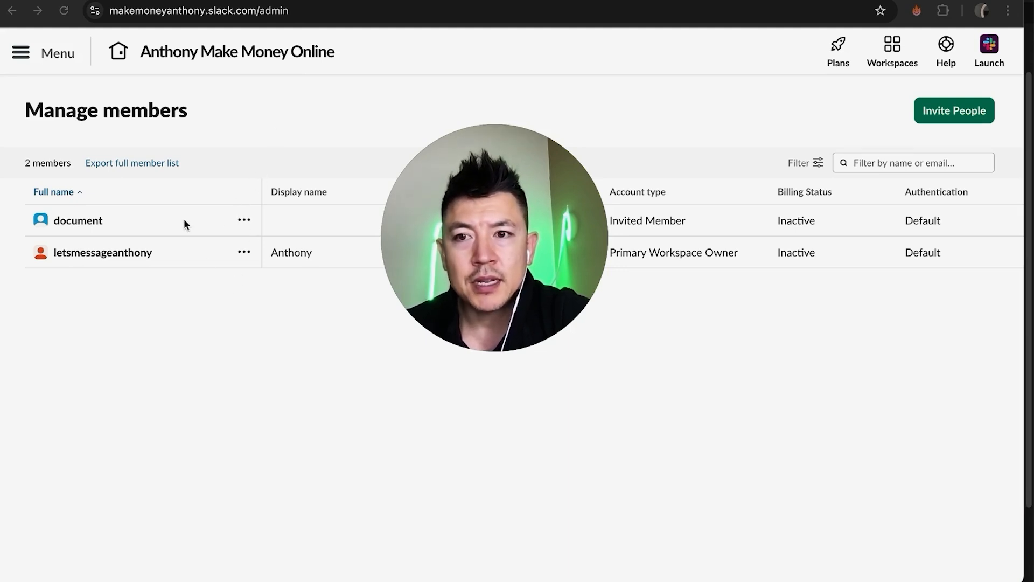
{"action": "left_click", "coordinate": [243, 220]}
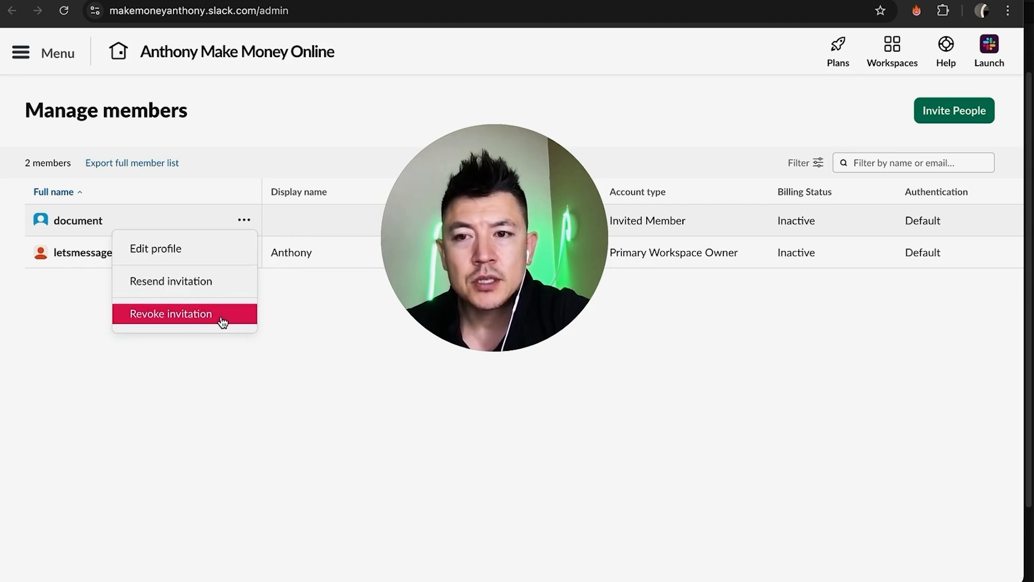
Revoke the invited member's invitation, bringing up the Deactivate user confirmation.
{"action": "left_click", "coordinate": [170, 313]}
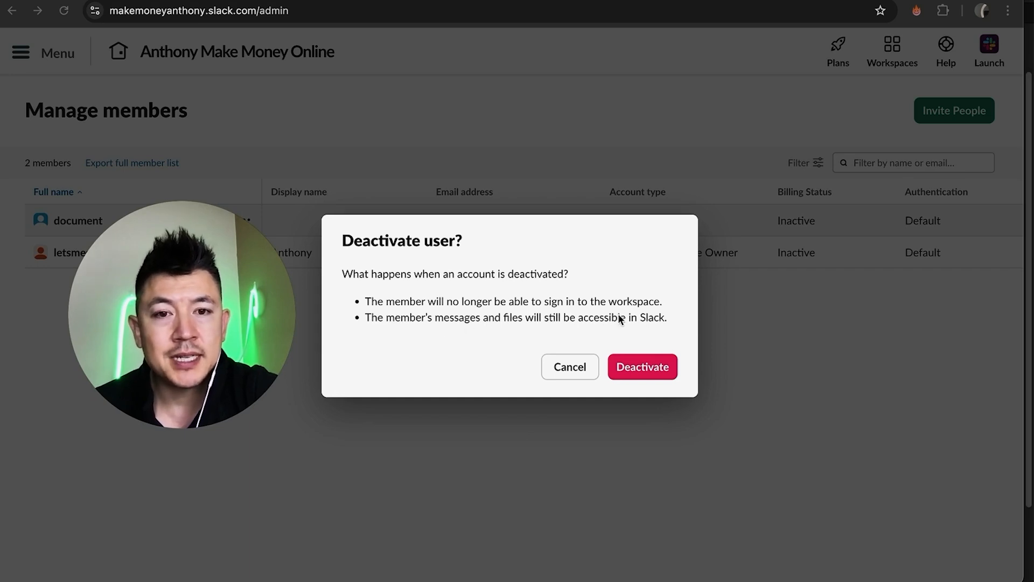
{"action": "mouse_move", "coordinate": [590, 294]}
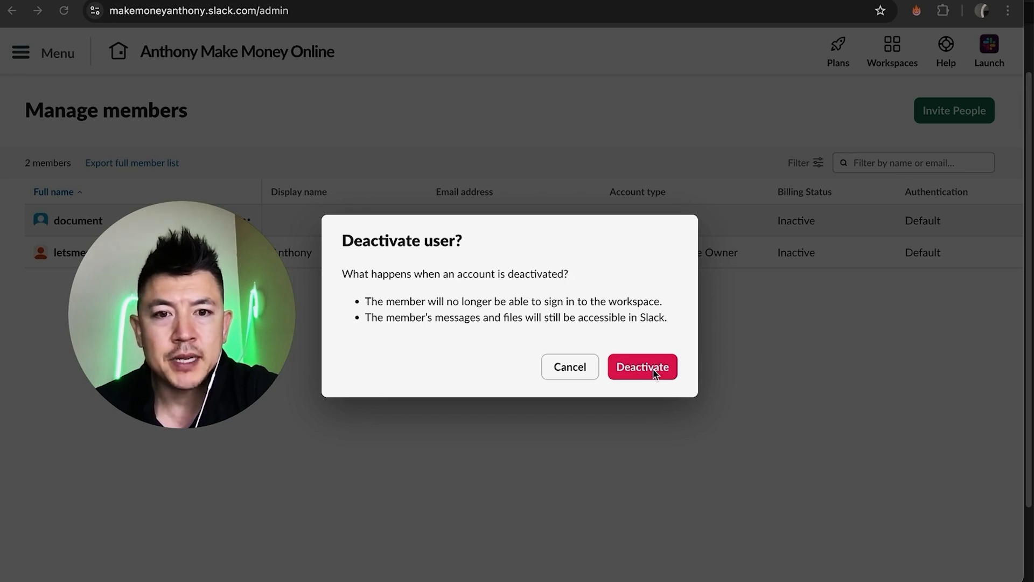
Confirm deactivation and show the deactivated member's activate and delete options.
{"action": "left_click", "coordinate": [641, 366]}
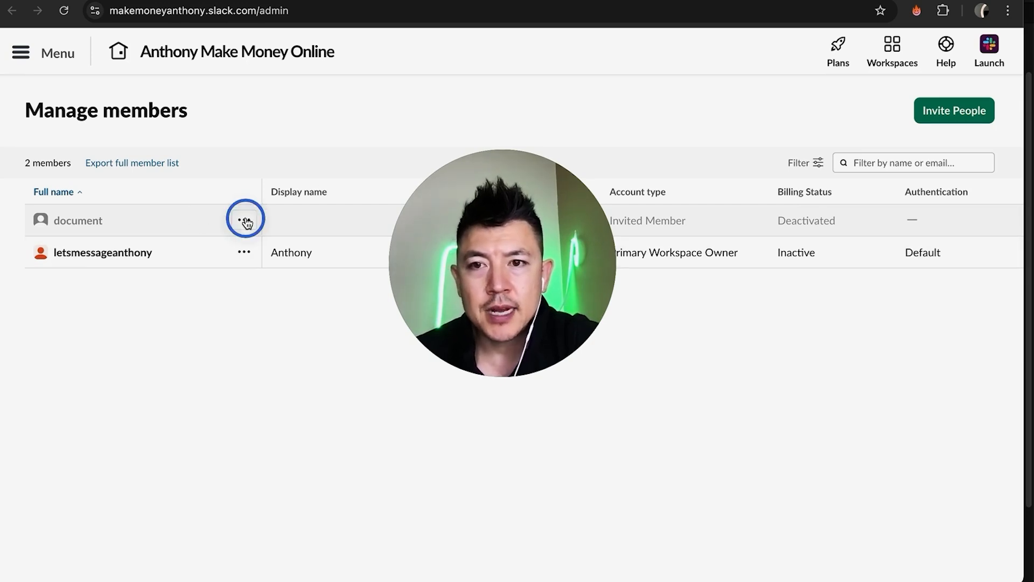
{"action": "left_click", "coordinate": [245, 218]}
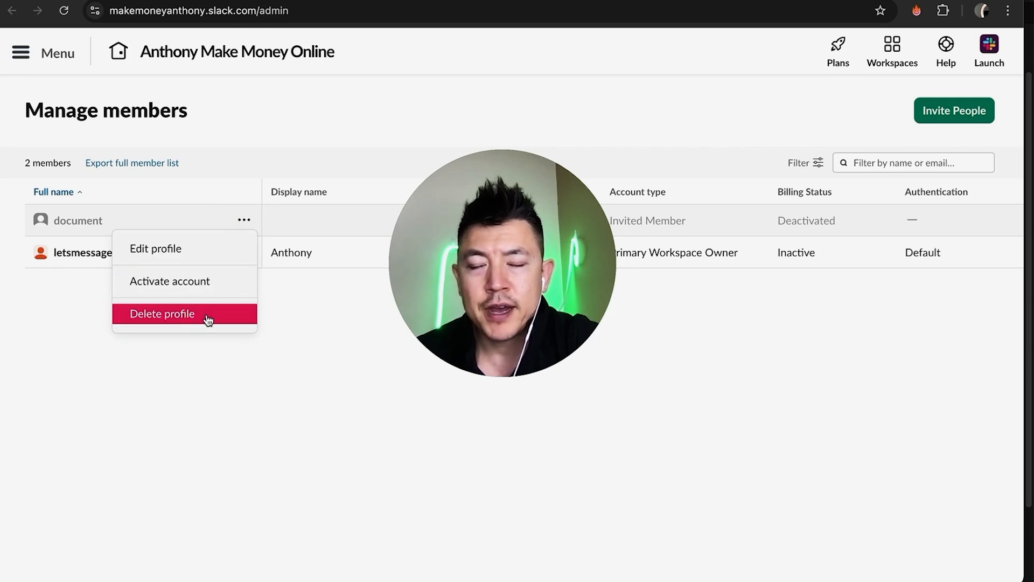
Start Delete profile and accept the 'can't be undone' acknowledgement.
{"action": "left_click", "coordinate": [163, 313]}
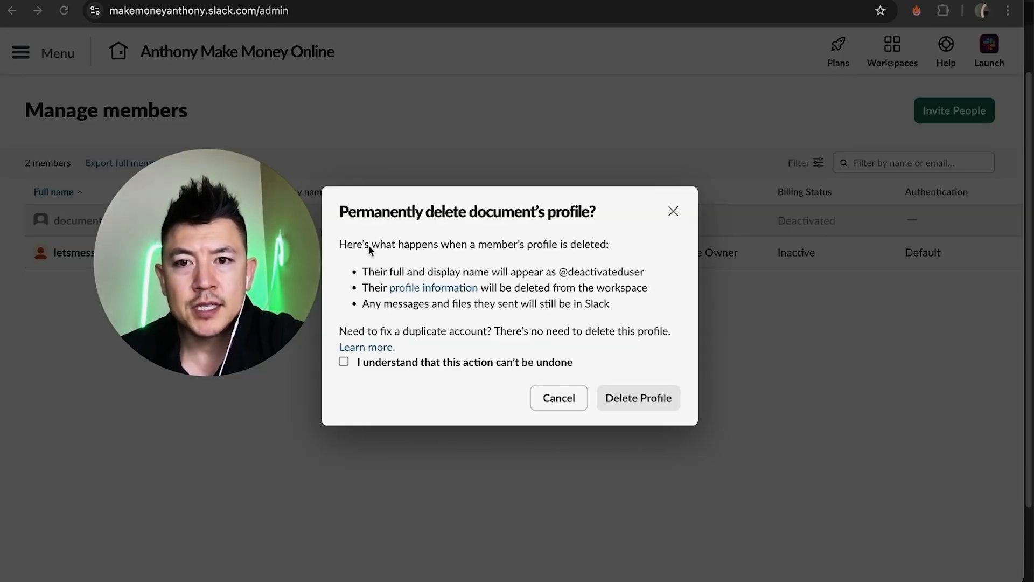
{"action": "mouse_move", "coordinate": [568, 282]}
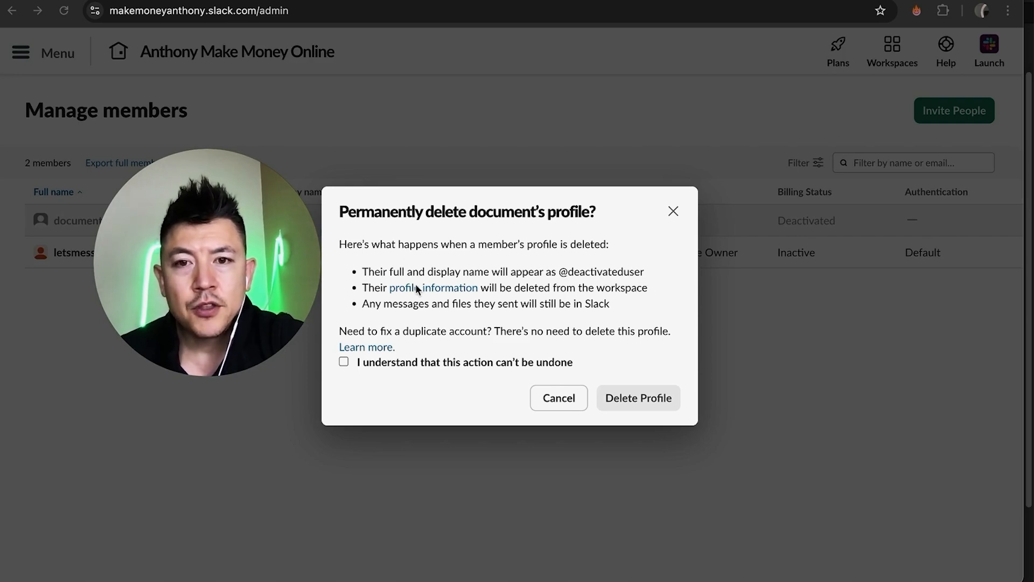
{"action": "mouse_move", "coordinate": [645, 290]}
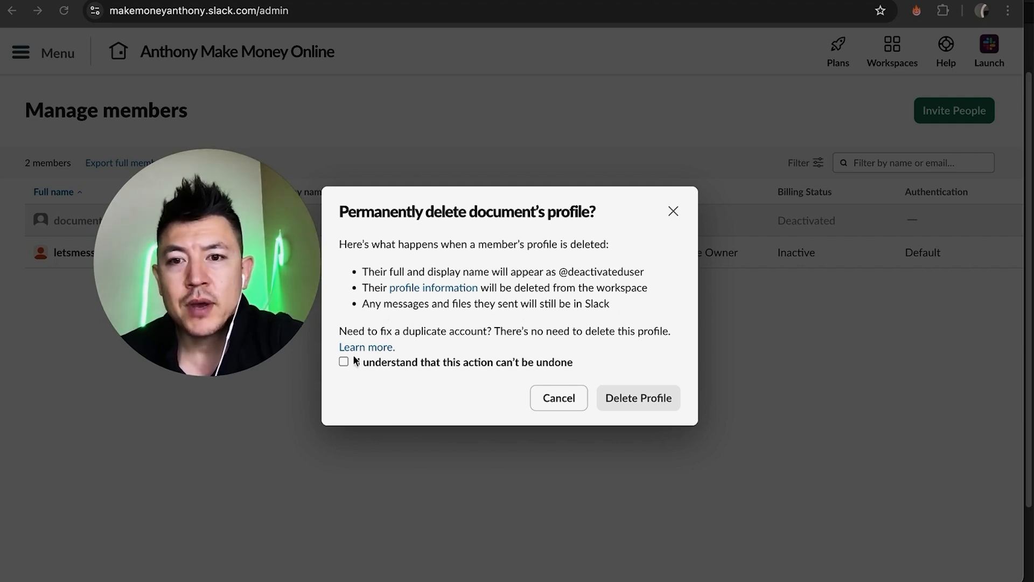
{"action": "left_click", "coordinate": [343, 362]}
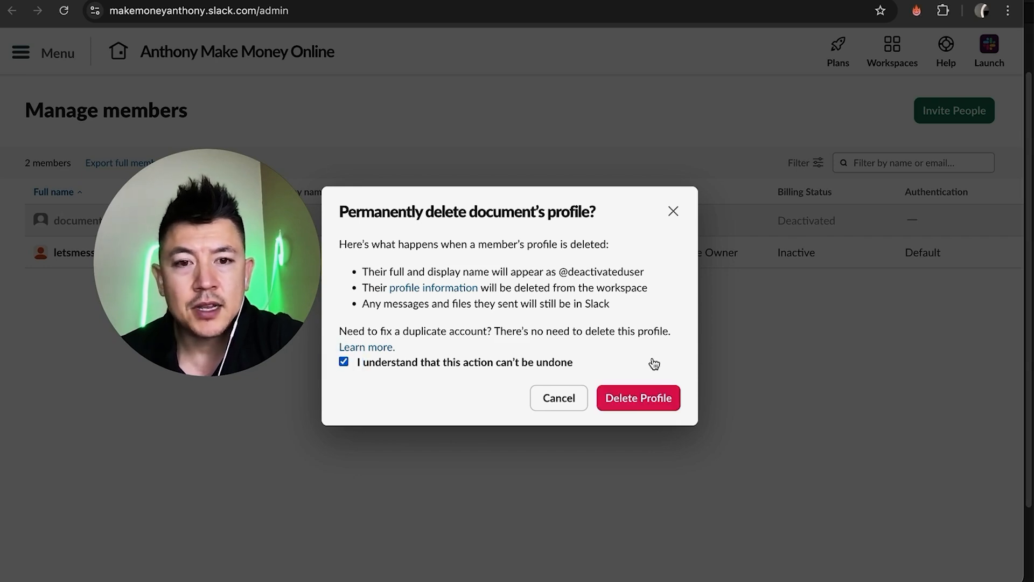
{"action": "mouse_move", "coordinate": [636, 175]}
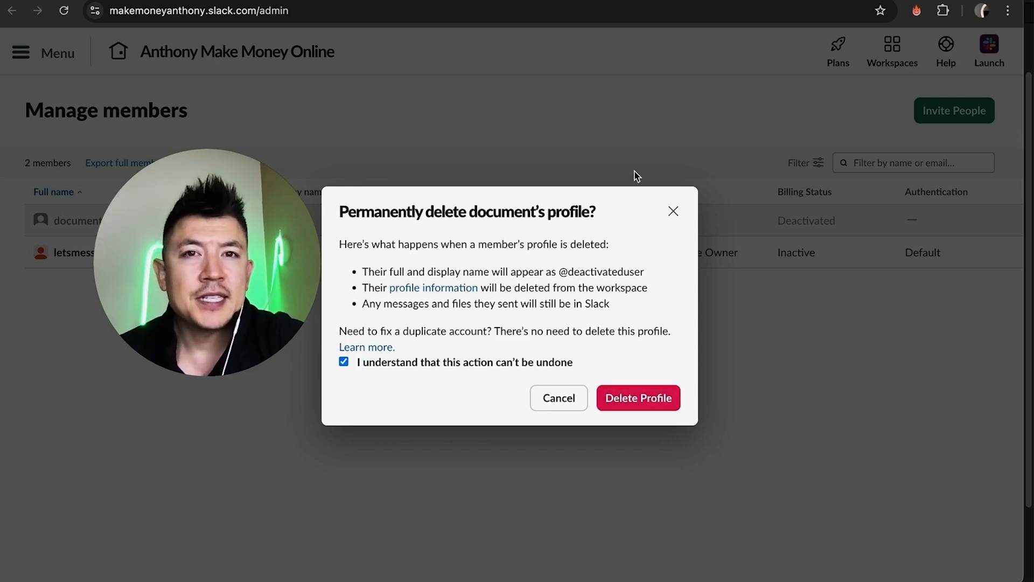